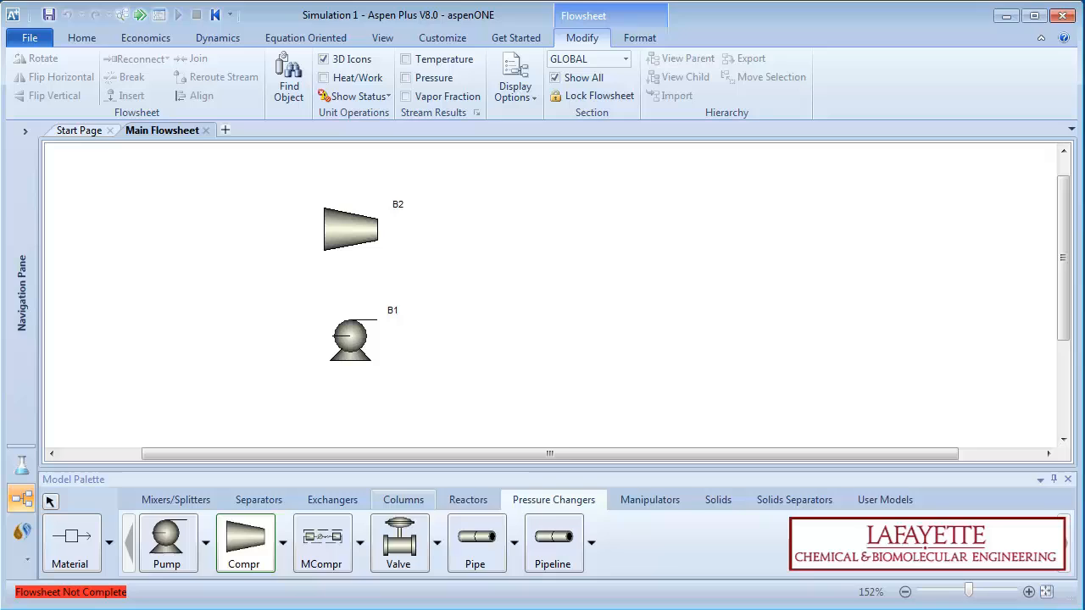
- Add an RCSTR block and give BNZFEED mole fractions 0.95 benzene and 0.05 water
left_click(468, 498)
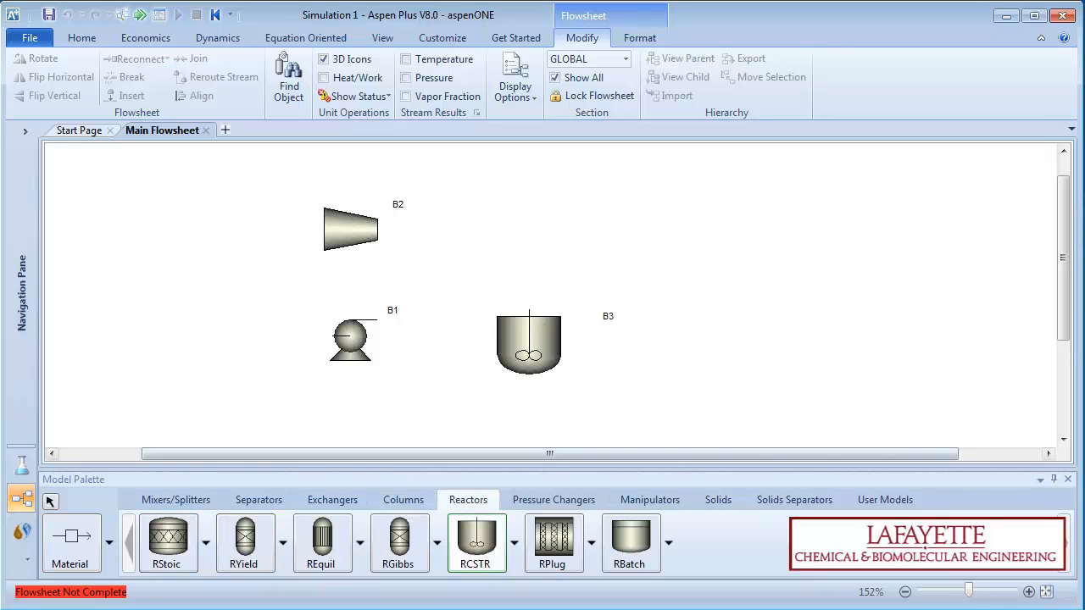
left_click(403, 498)
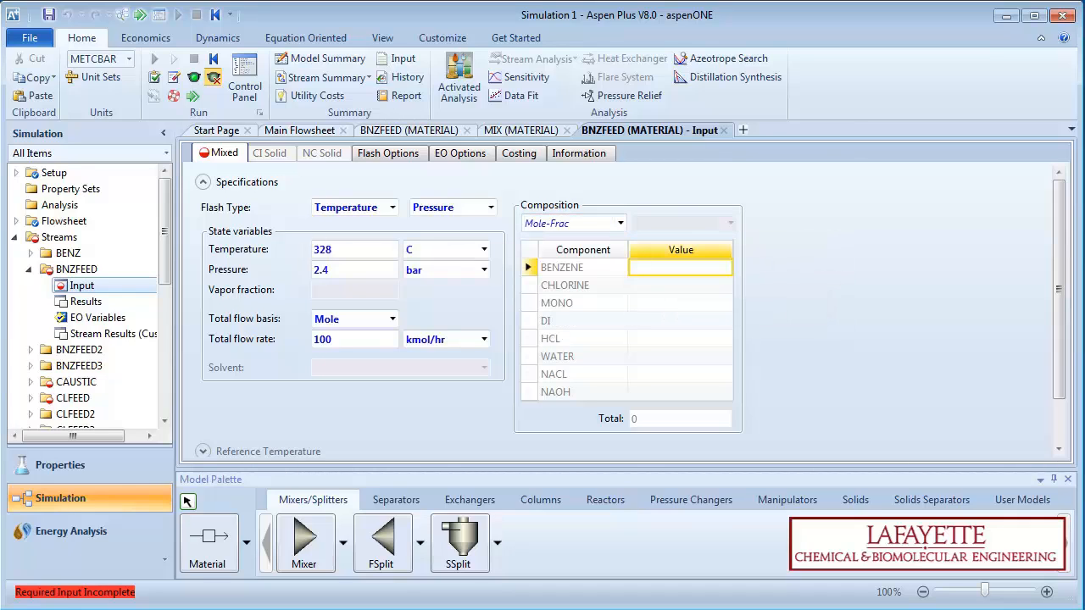
type("0.95")
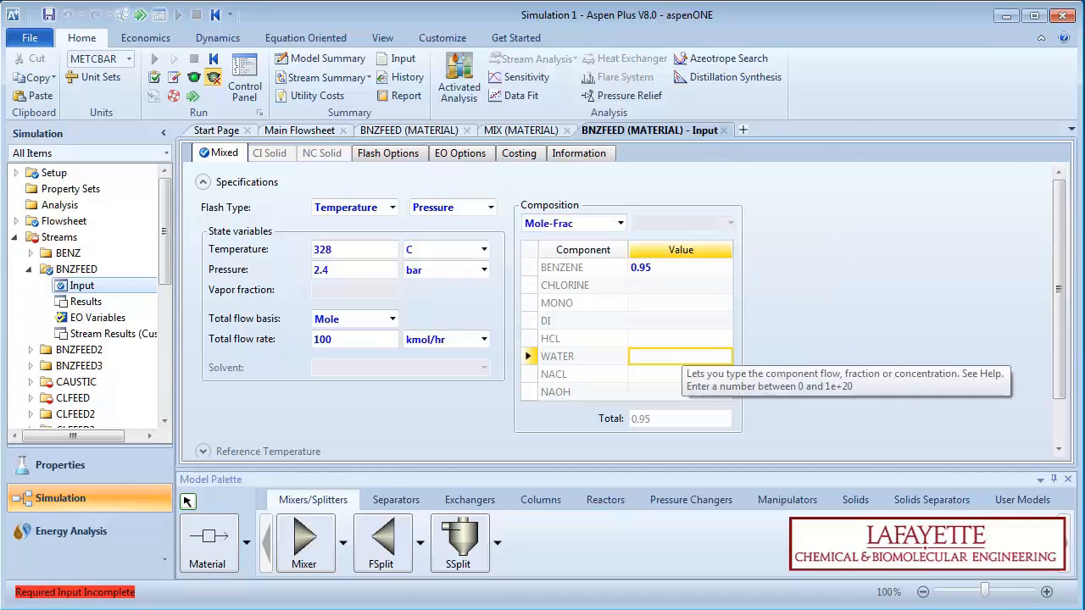
type("0.05")
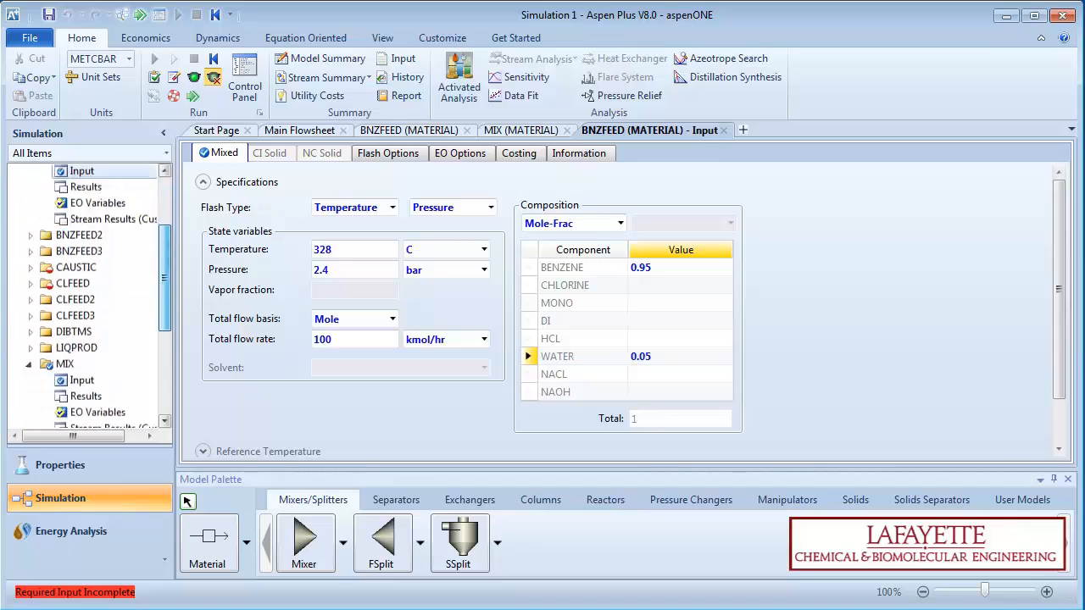
left_click(74, 380)
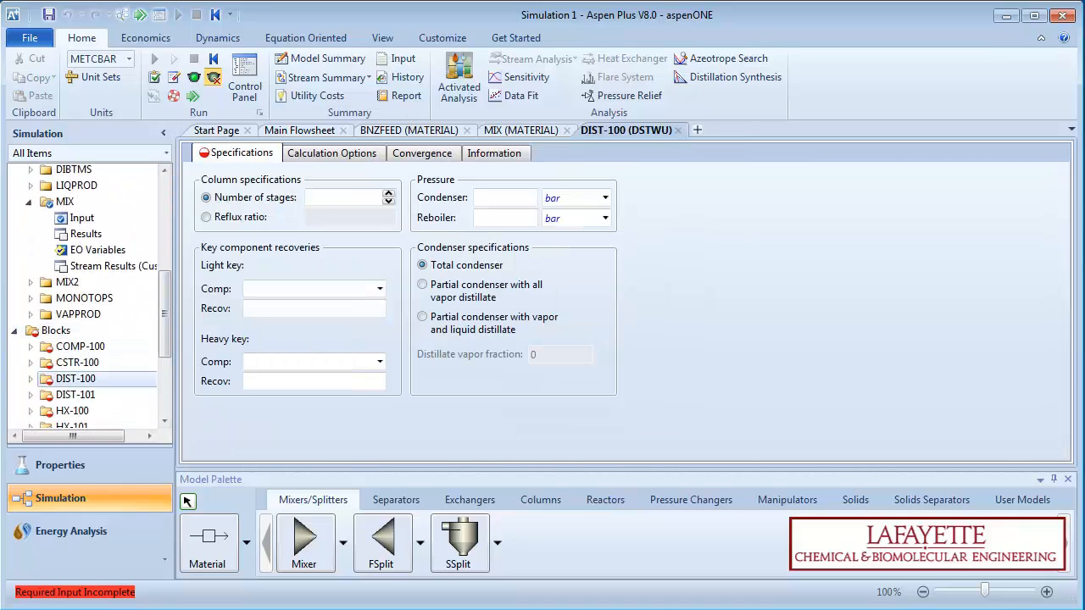
- Set the DIST-100 condenser pressure to 1 atm and show the S-1 sensitivity results curve
type("1")
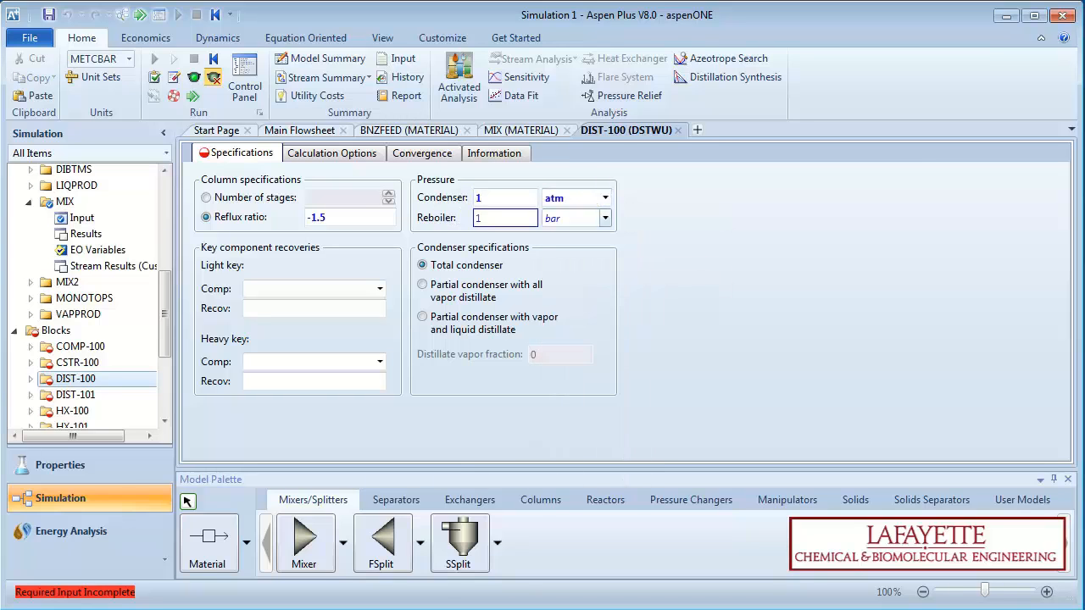
left_click(314, 289)
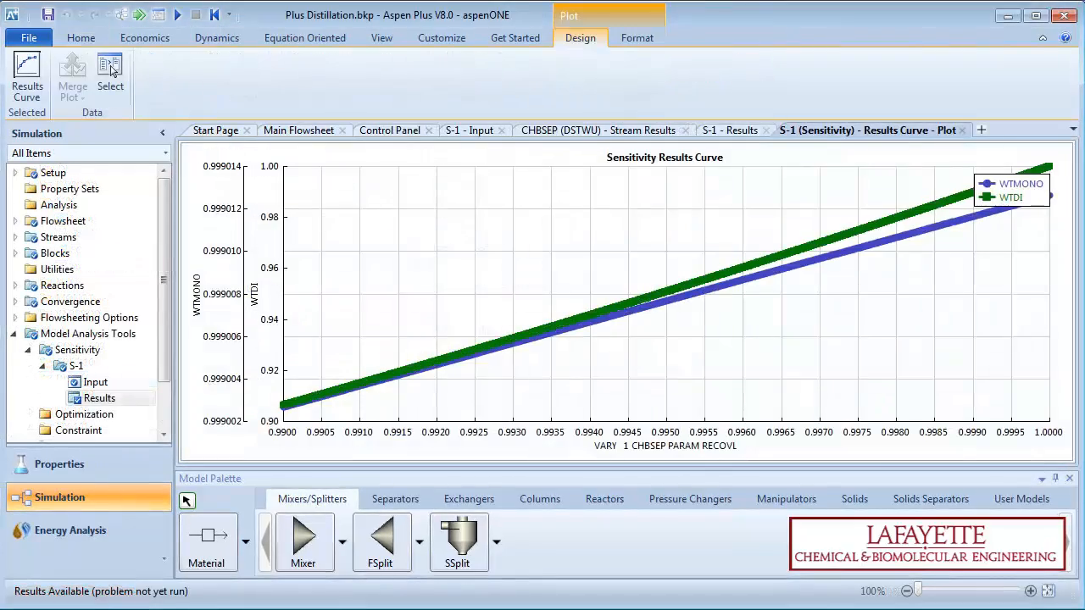
- Close the simulation and return to the Aspen Plus start page
left_click(91, 37)
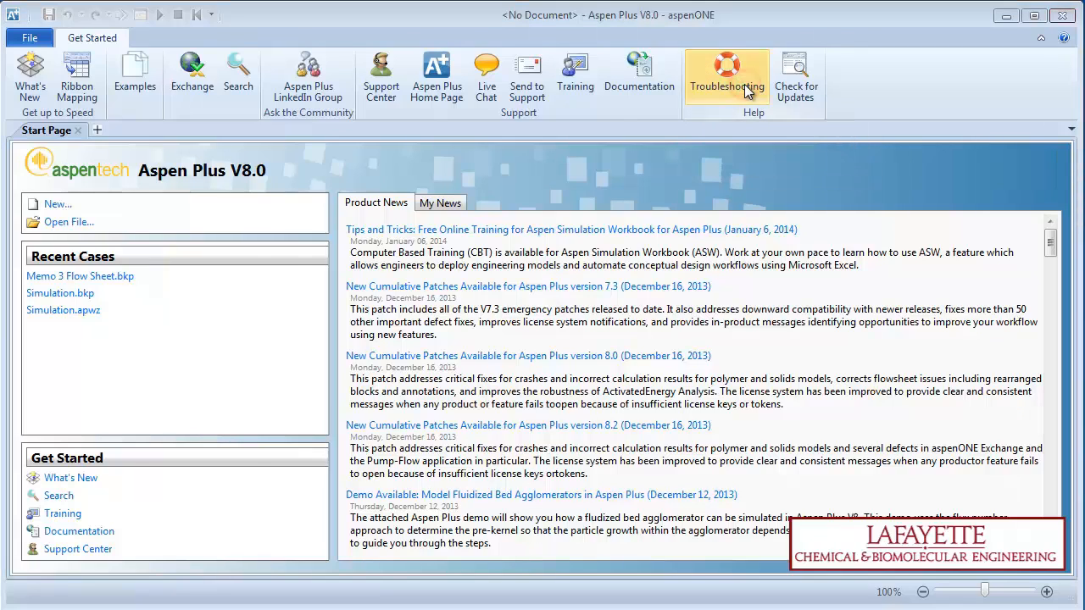
- Search the Help index for 'property methods' and show the descriptions topic
left_click(726, 75)
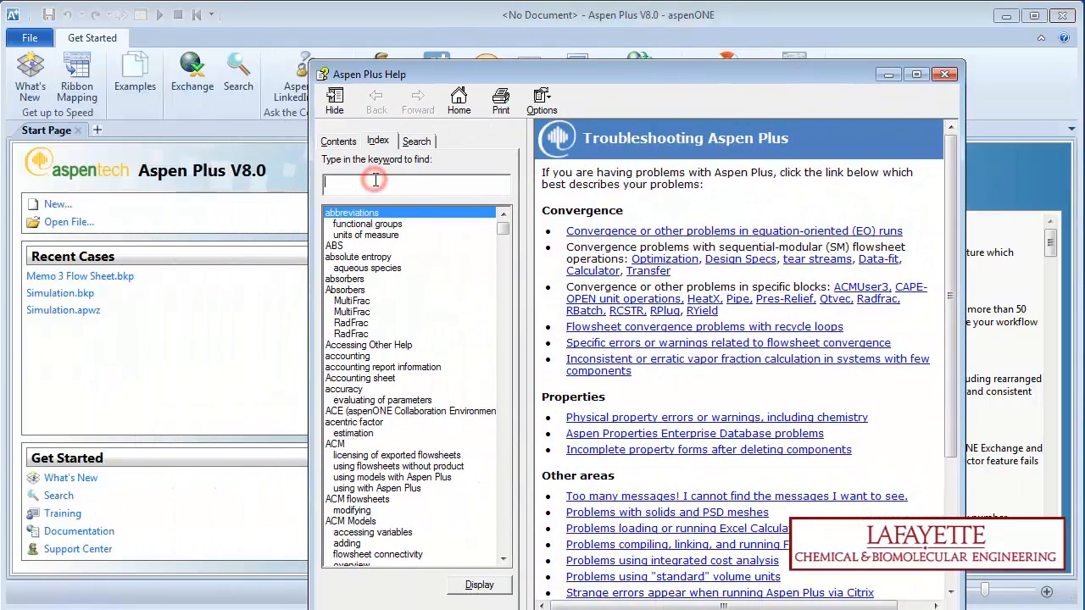
type("property methods")
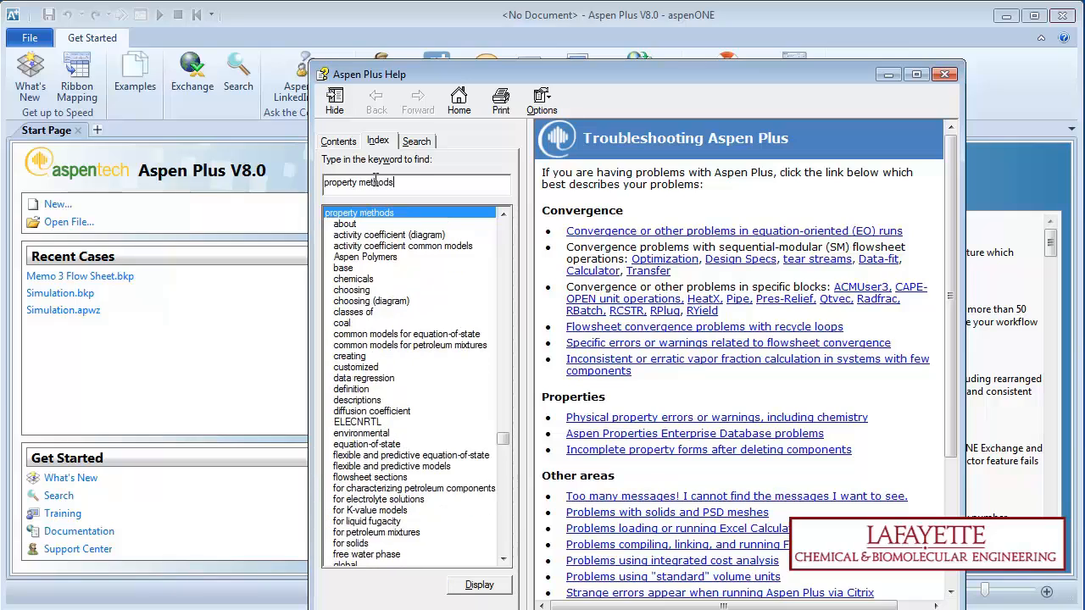
double_click(356, 400)
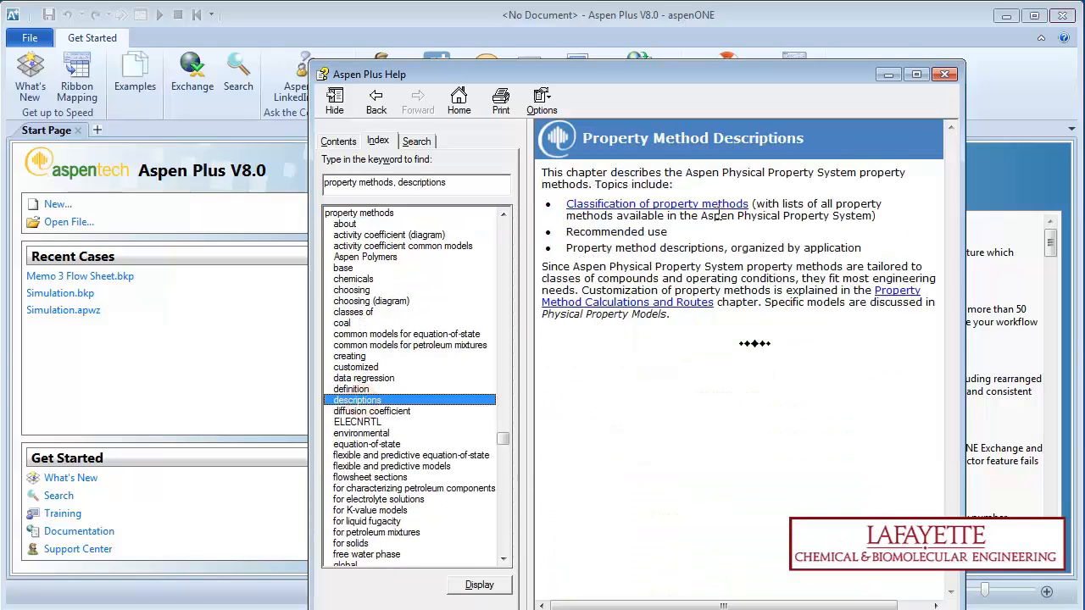
mouse_move(719, 215)
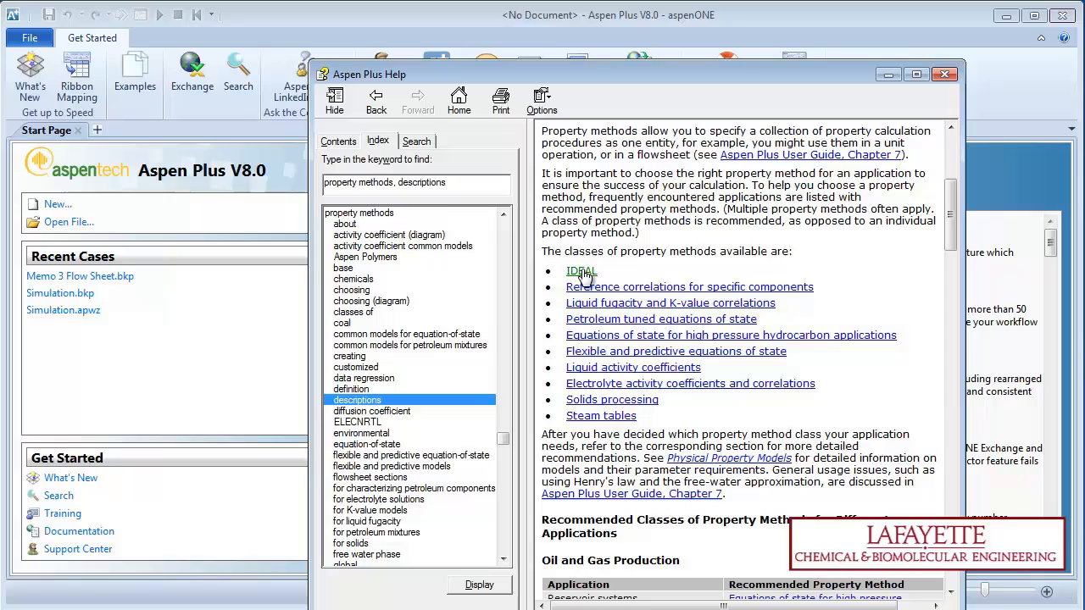
- Read the IDEAL property method topic and return to the method classes list
left_click(579, 271)
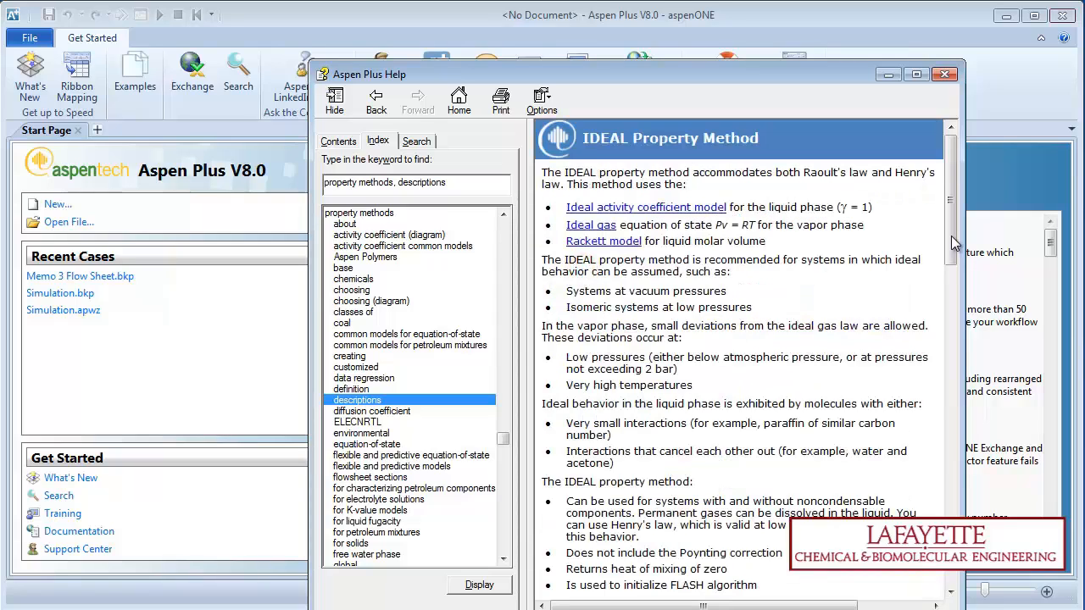
scroll("down", 3)
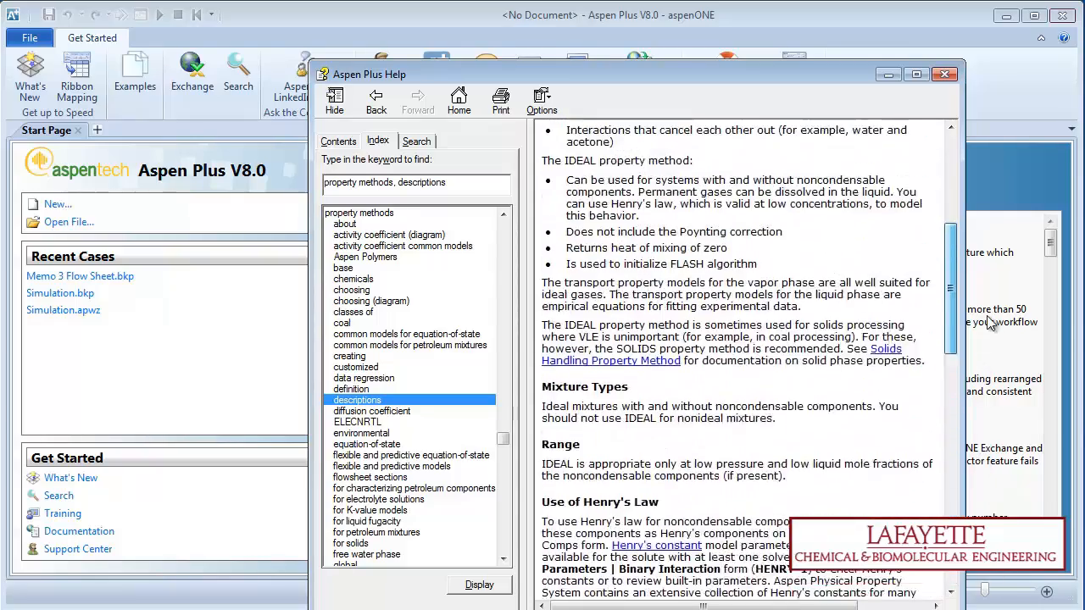
left_click(376, 100)
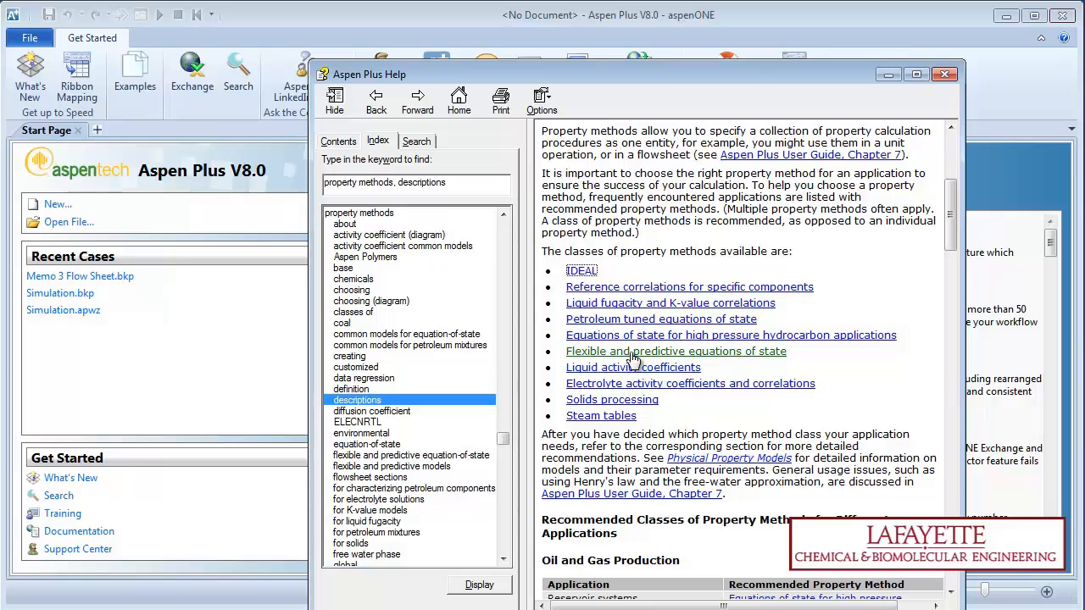
- Read the flexible and predictive equation-of-state topic, then the liquid activity coefficient methods
left_click(675, 351)
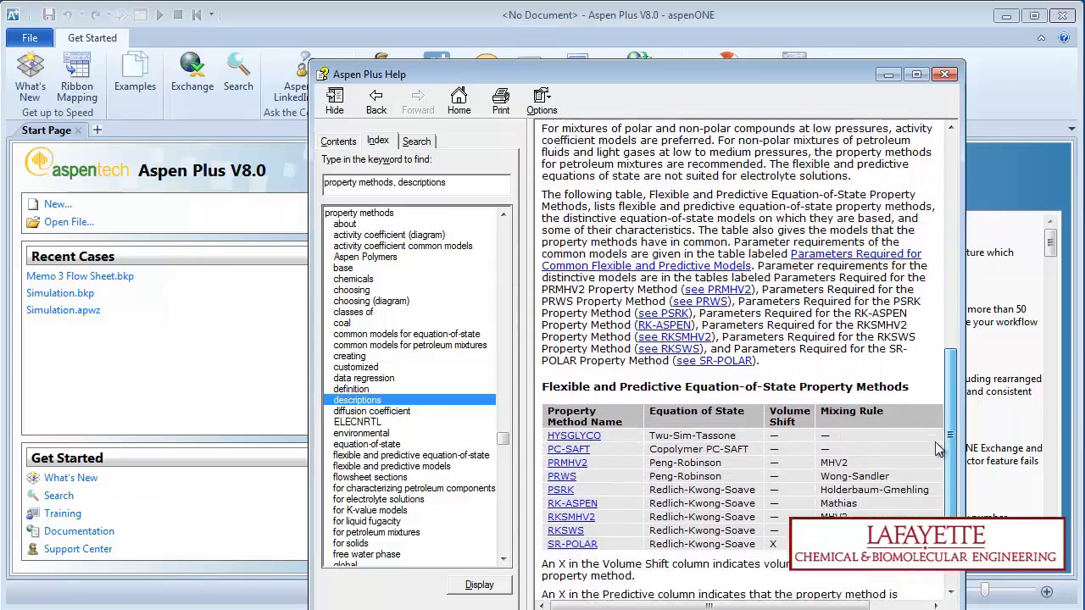
scroll("down", 3)
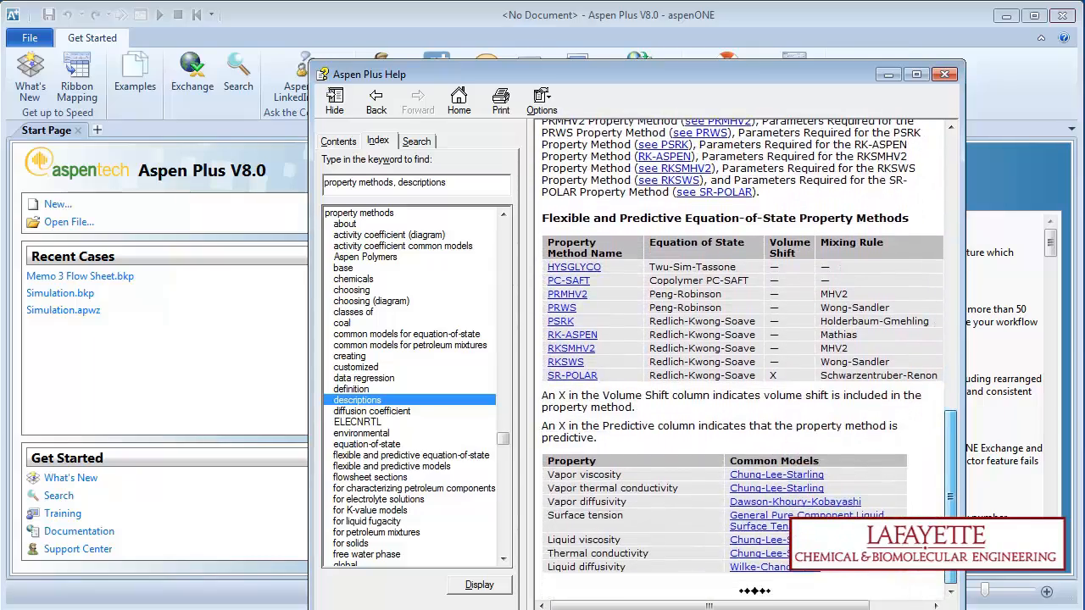
scroll("down", 3)
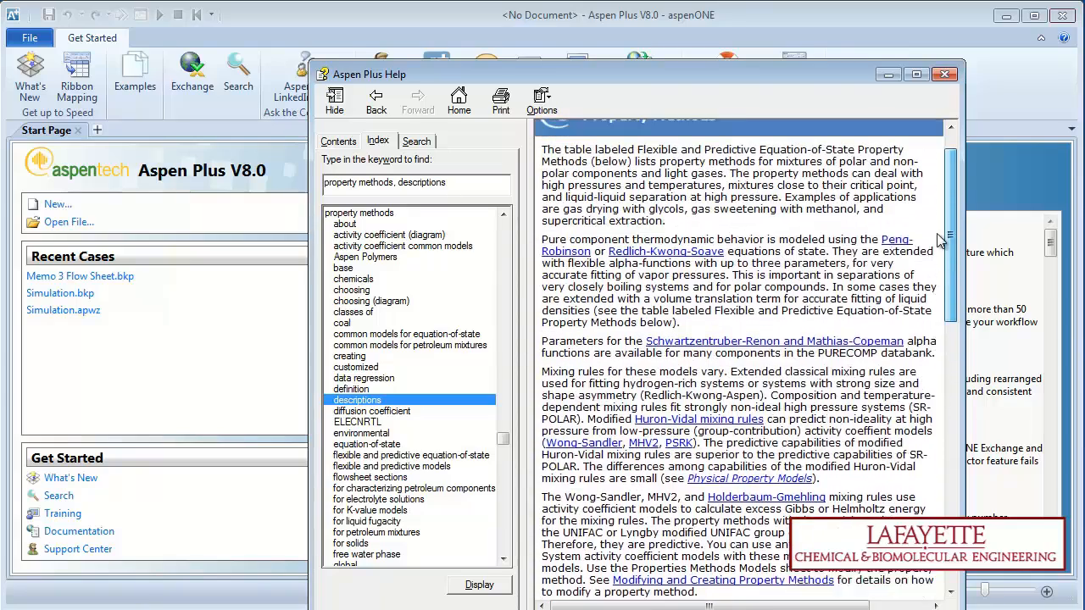
left_click(376, 100)
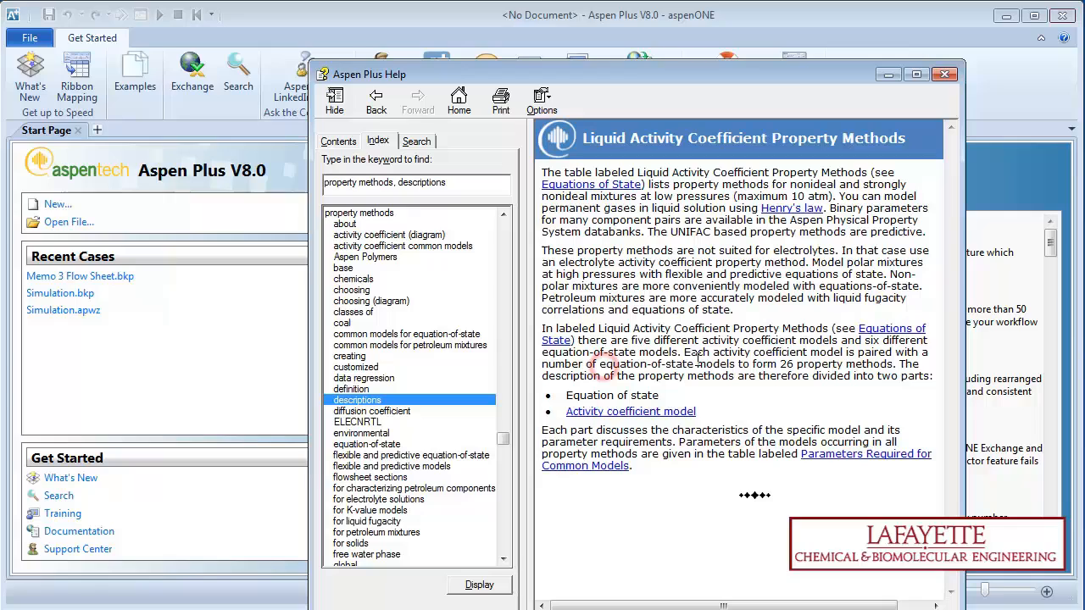
mouse_move(789, 329)
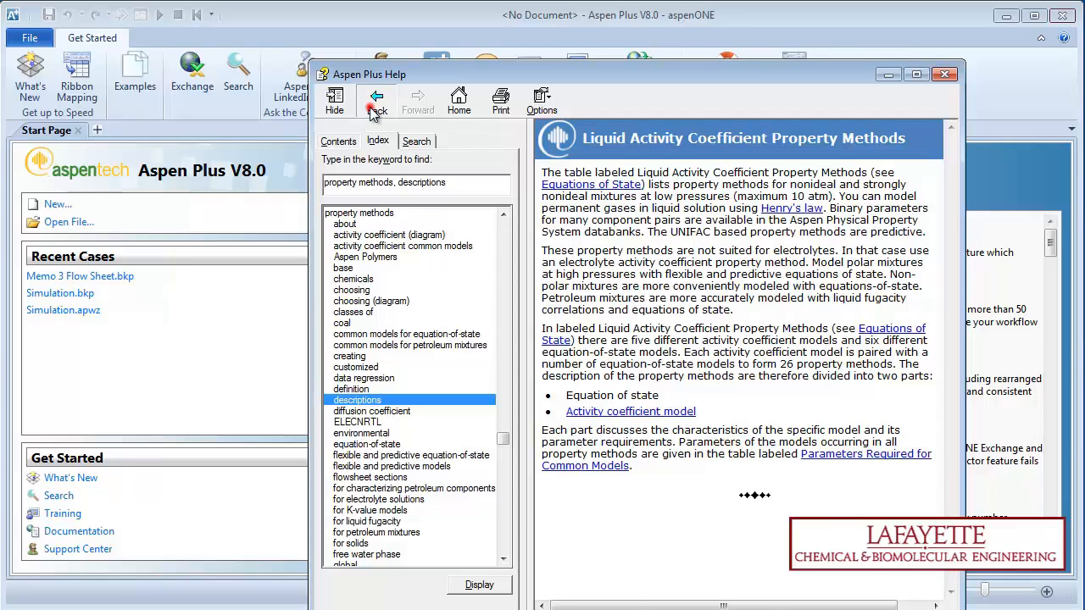
- Return to property method descriptions and scroll to the recommended classes for oil, gas and refinery
left_click(376, 100)
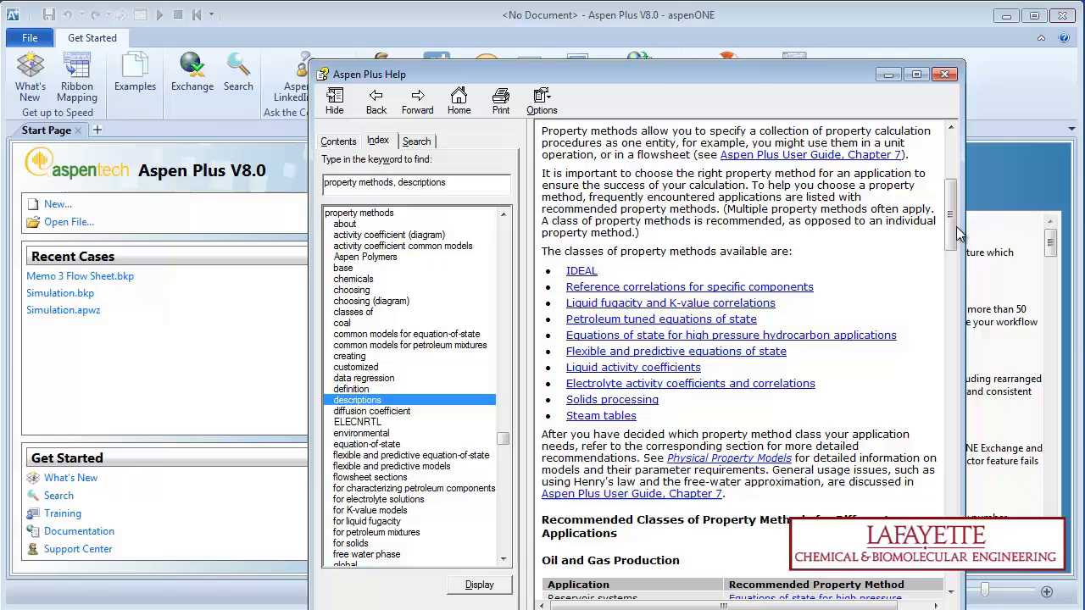
scroll("down", 3)
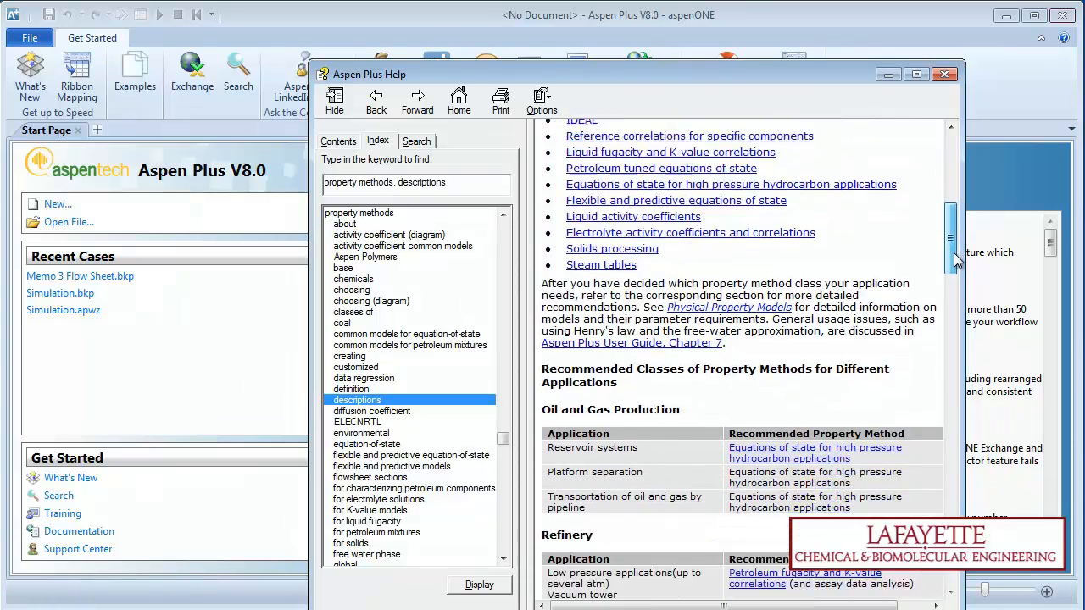
scroll("down", 3)
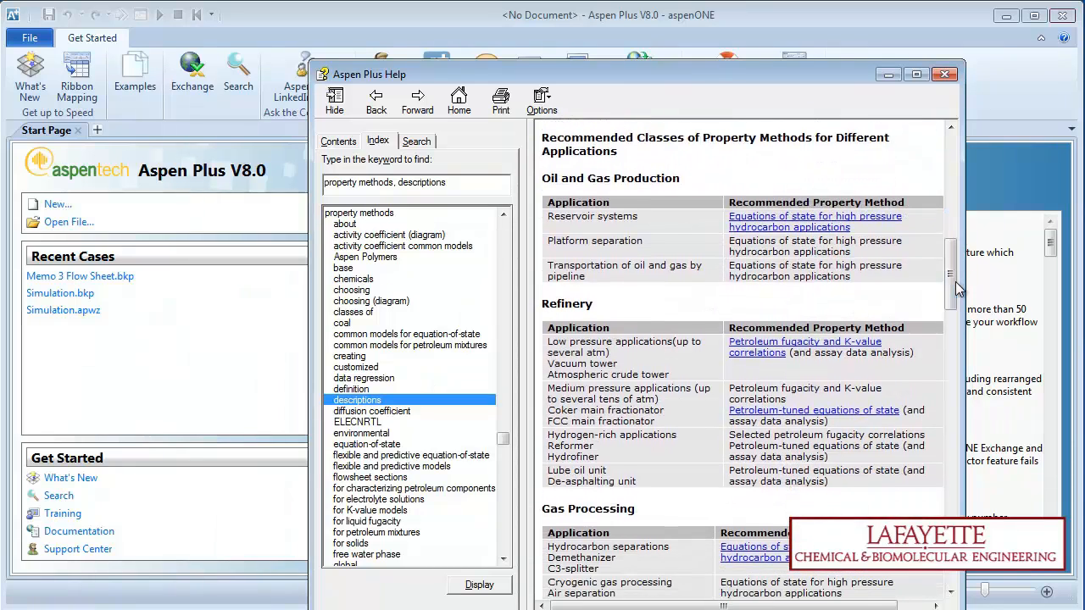